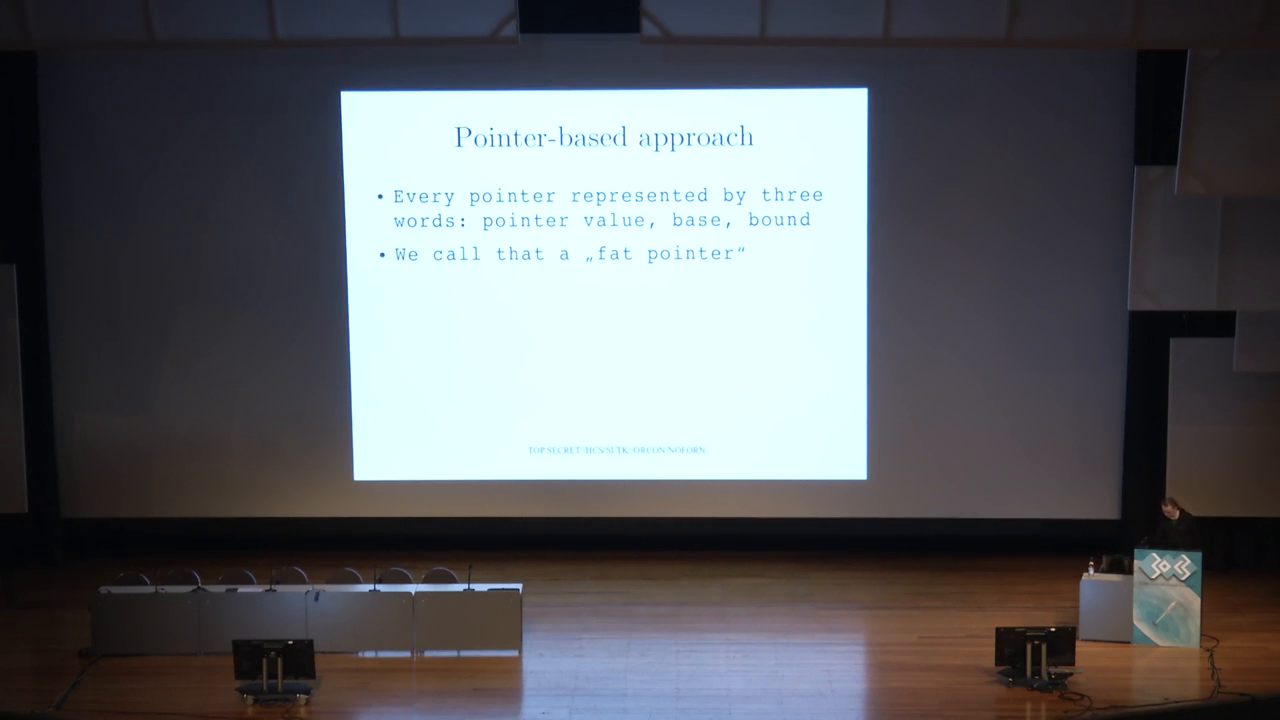
key("Right")
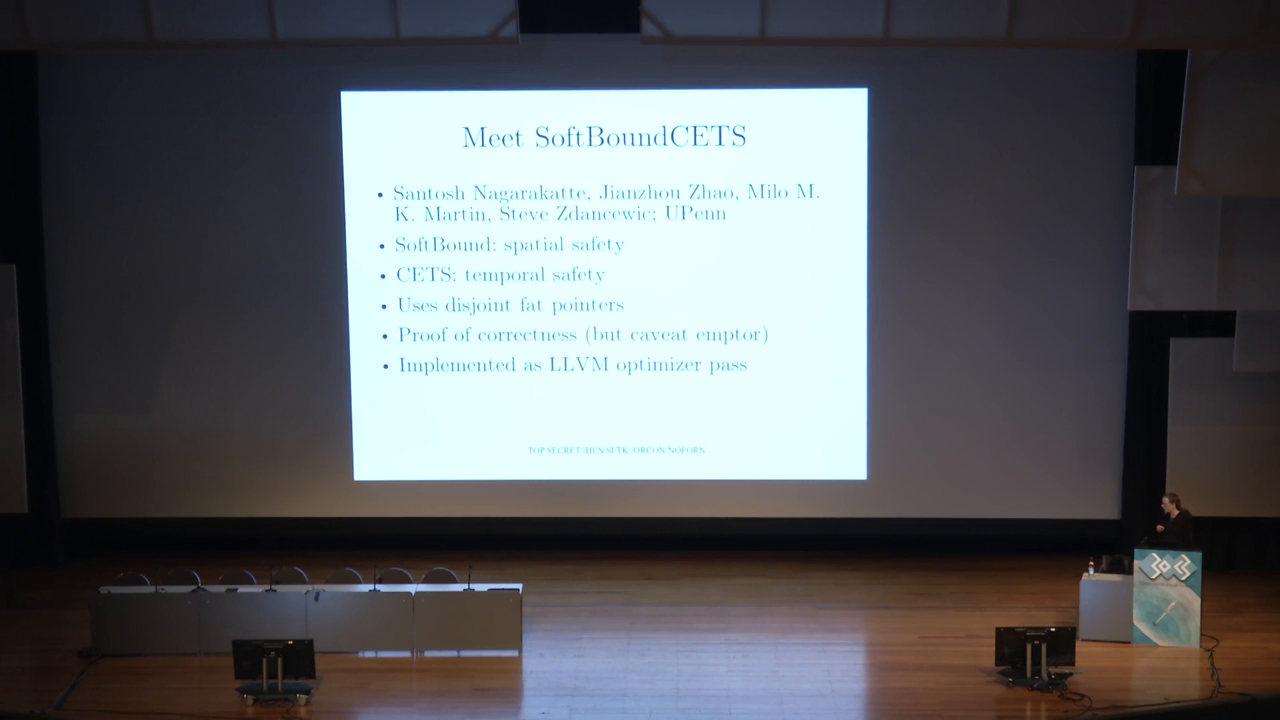